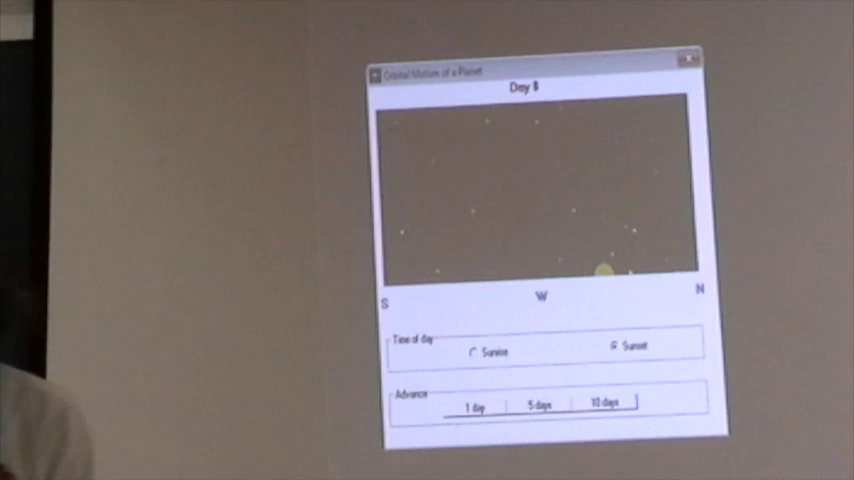
Select the Sunrise view so the sky faces the eastern horizon
{"action": "left_click", "coordinate": [474, 355]}
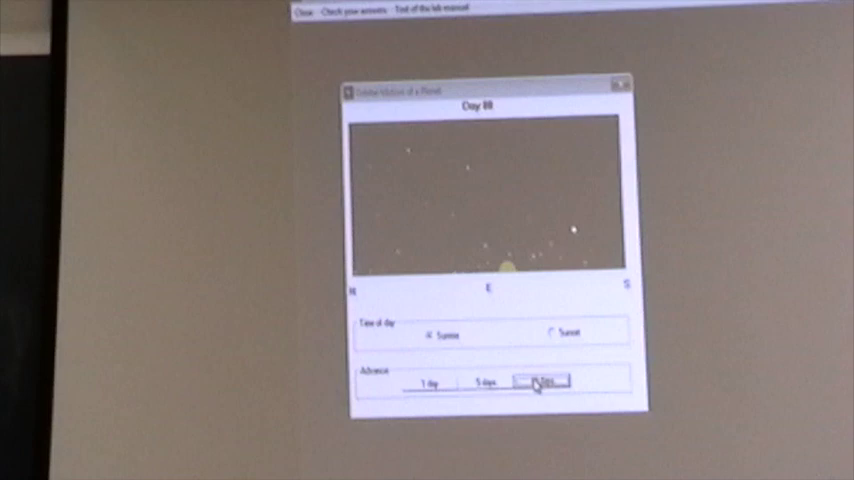
Advance the simulation in 10-day and 5-day jumps to about day 395
{"action": "left_click", "coordinate": [535, 383]}
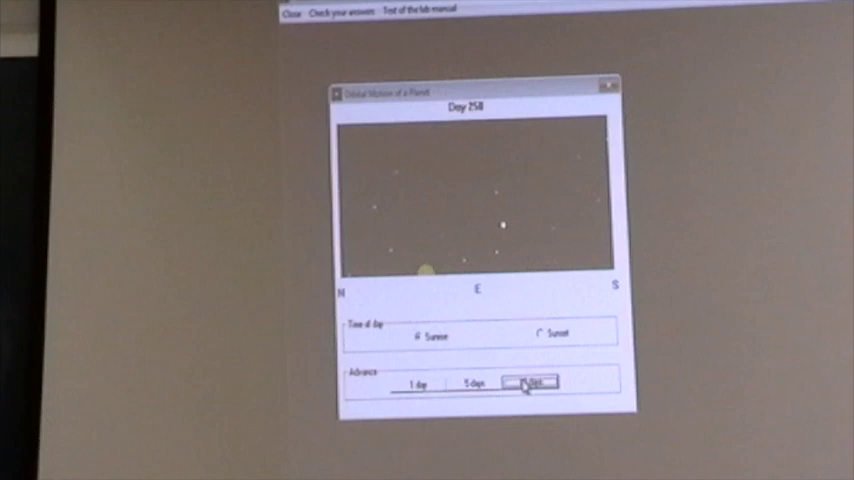
{"action": "left_click", "coordinate": [530, 383]}
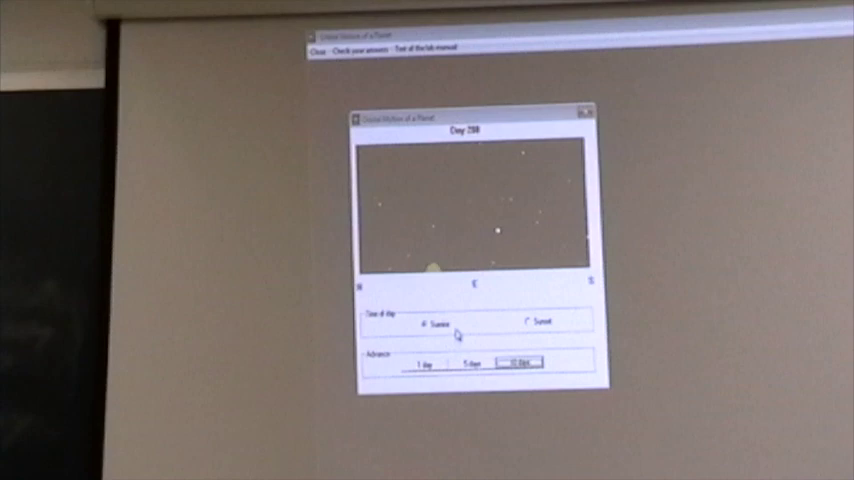
{"action": "left_click", "coordinate": [466, 364]}
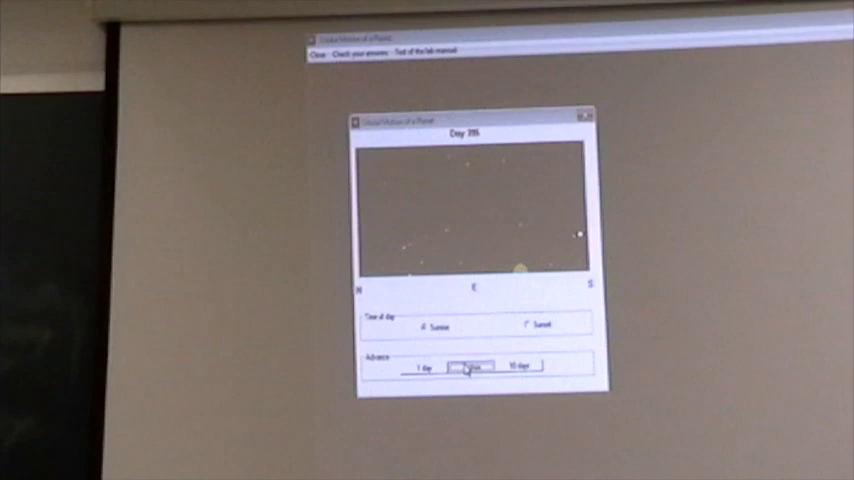
Step forward five days, then one day at a time toward day 658
{"action": "left_click", "coordinate": [466, 366]}
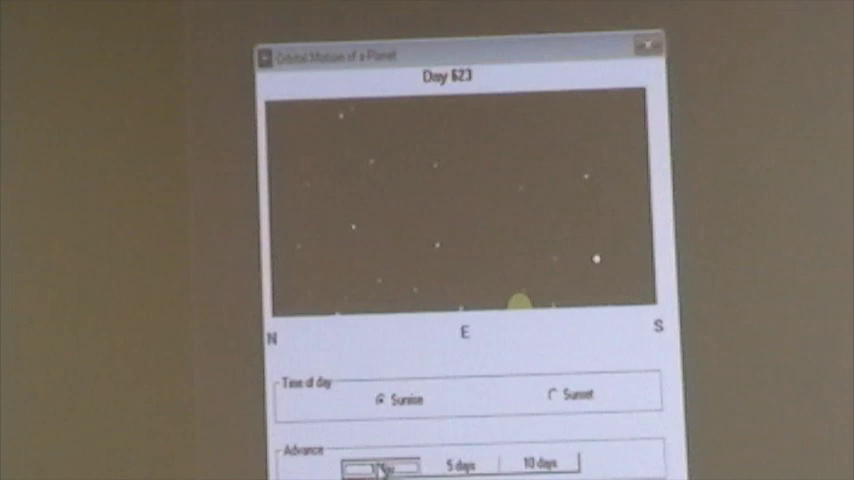
{"action": "left_click", "coordinate": [383, 465]}
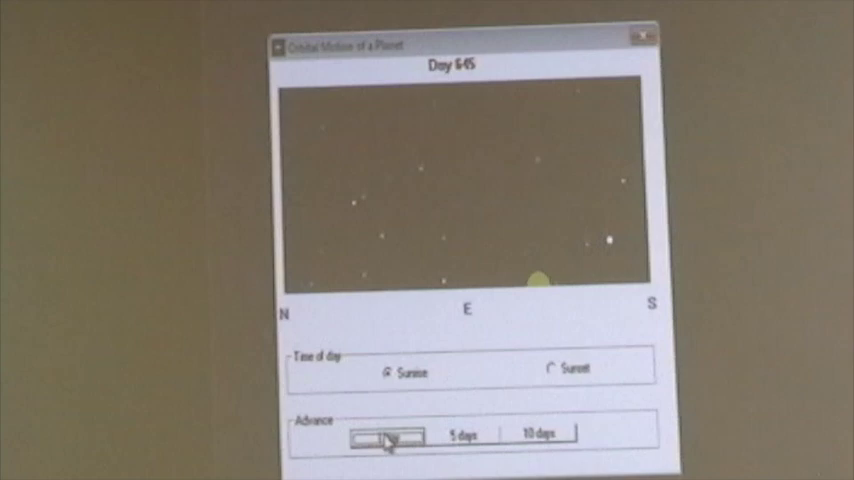
{"action": "left_click", "coordinate": [385, 435]}
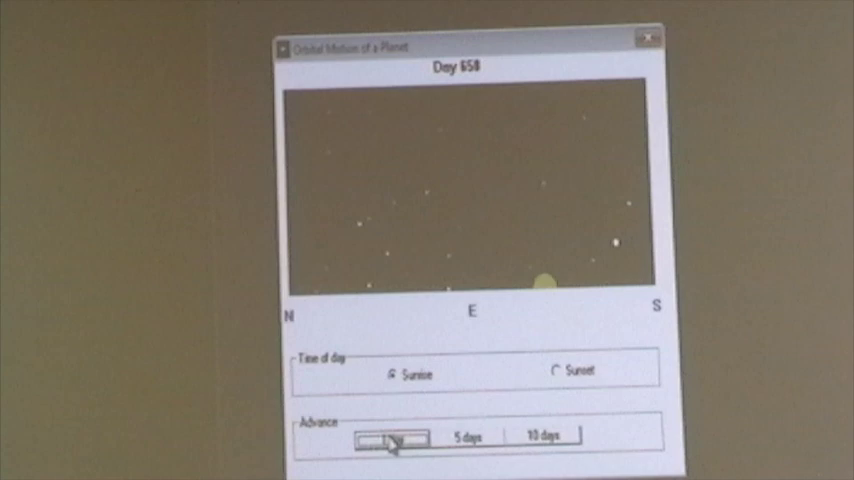